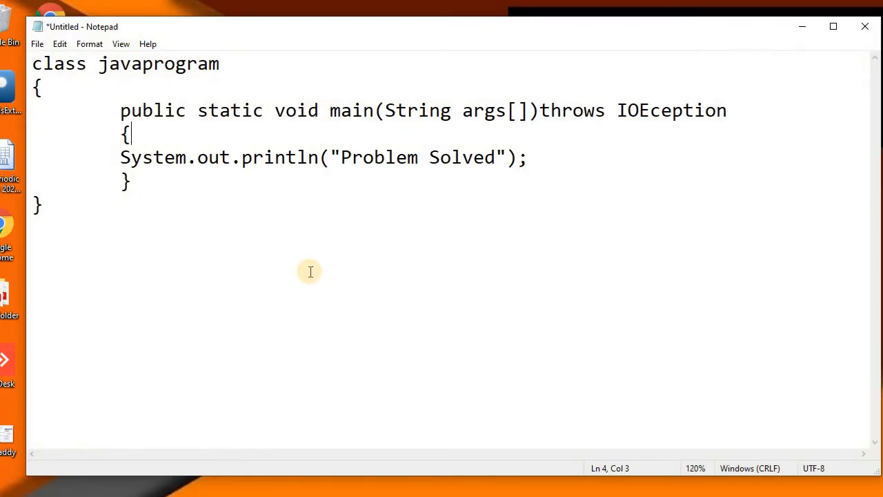
pyautogui.moveTo(156, 142)
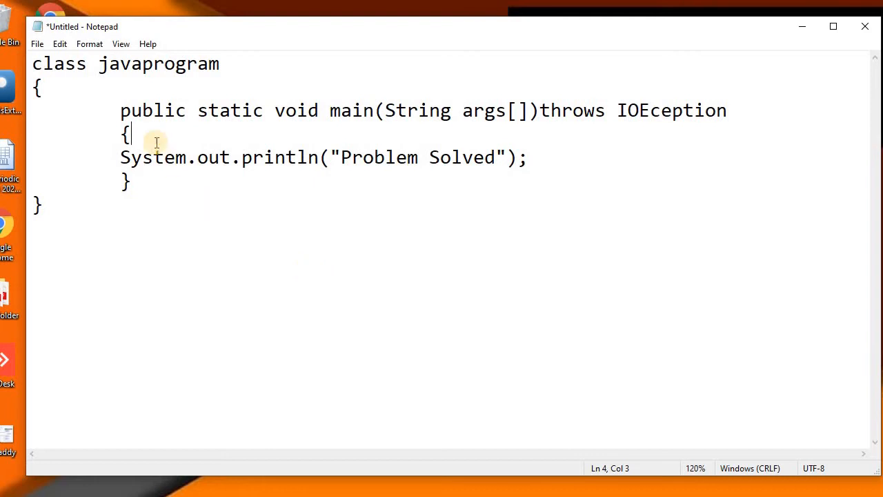
# Step: Bring up Notepad's File menu for the unsaved javaprogram class code
pyautogui.doubleClick(157, 63)
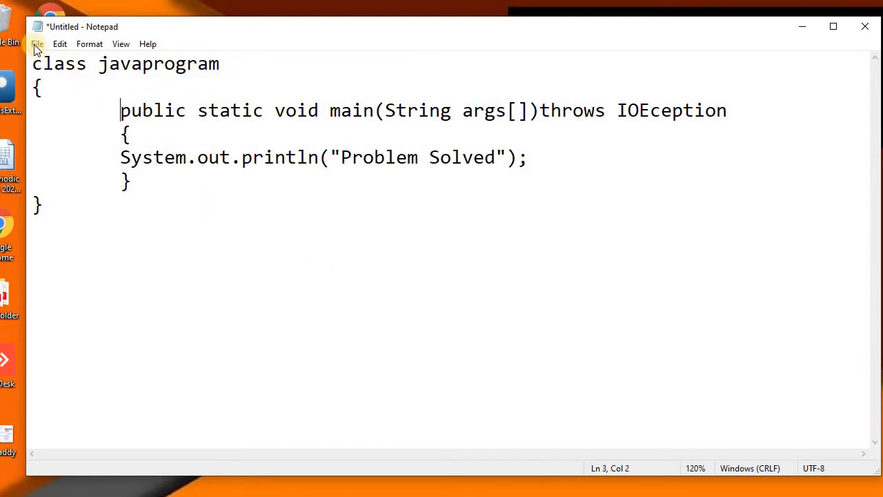
pyautogui.click(37, 43)
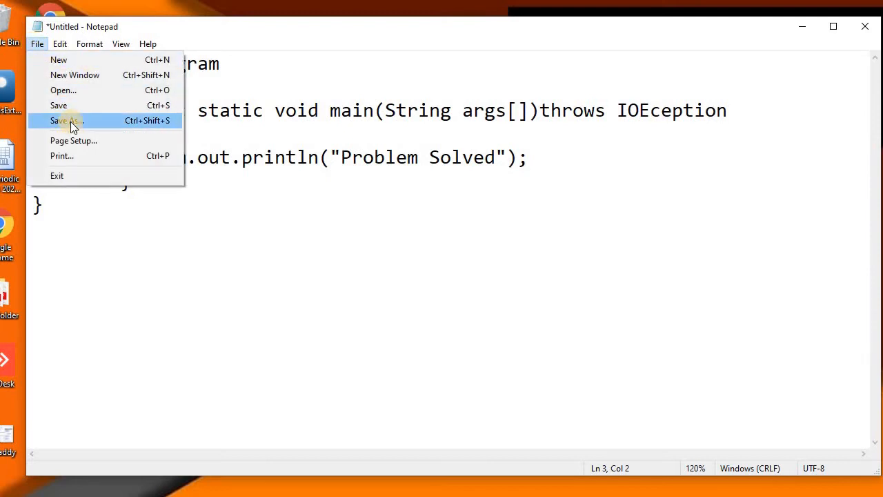
# Step: Attempt to save as javaprogram.java in C:\Program Files\Java\jdk-14.0.2\bin, hitting a permission warning
pyautogui.click(66, 120)
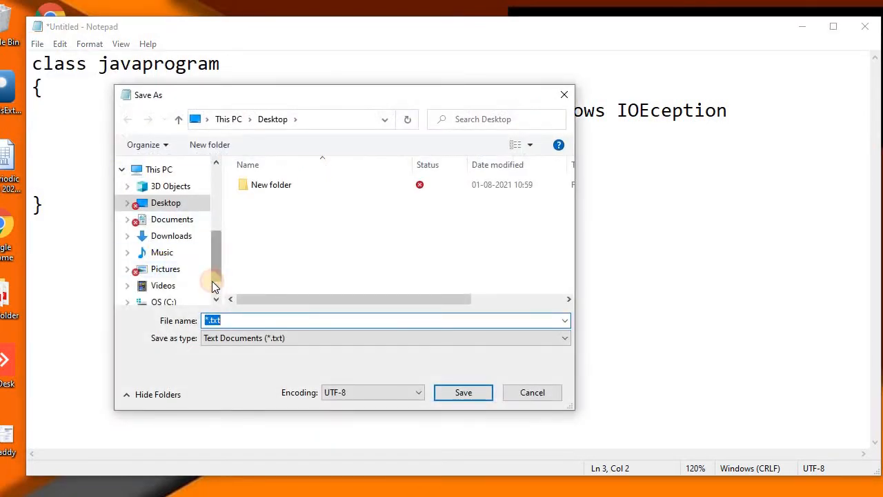
pyautogui.click(163, 301)
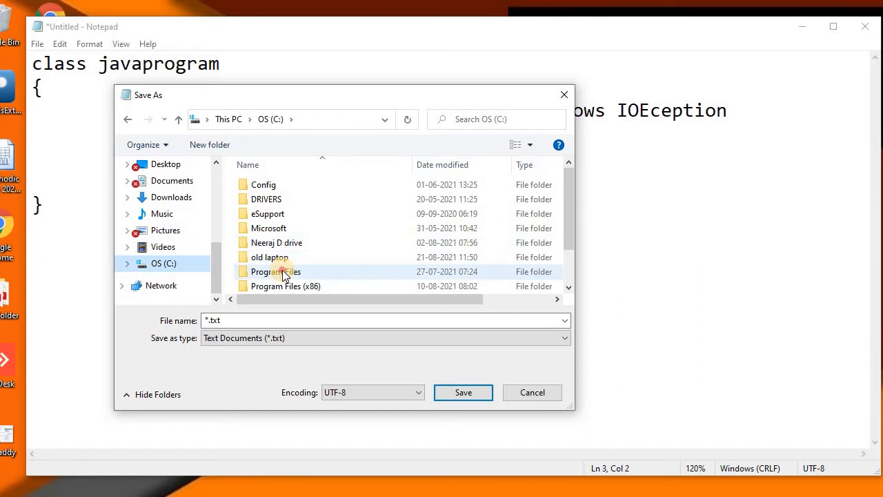
pyautogui.doubleClick(273, 270)
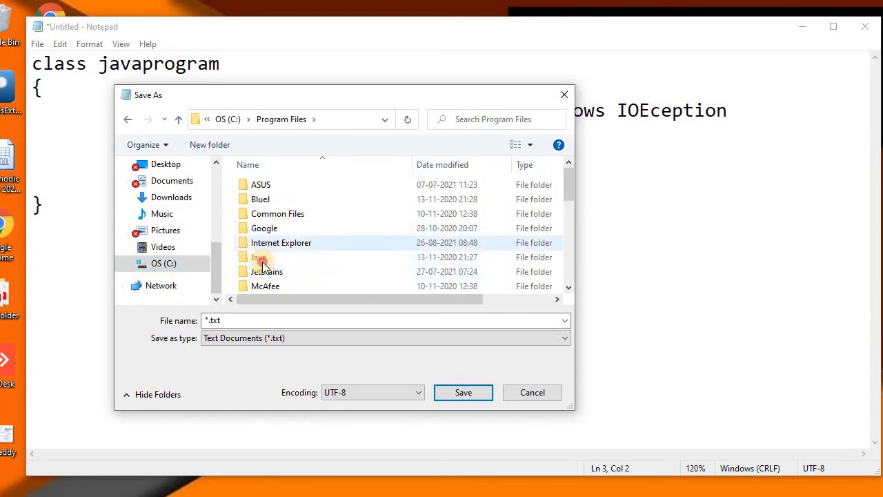
pyautogui.doubleClick(259, 257)
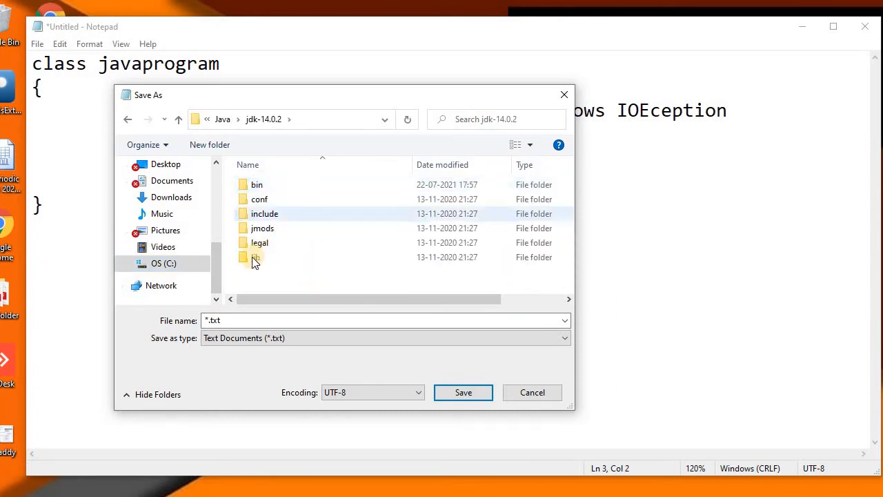
pyautogui.doubleClick(256, 185)
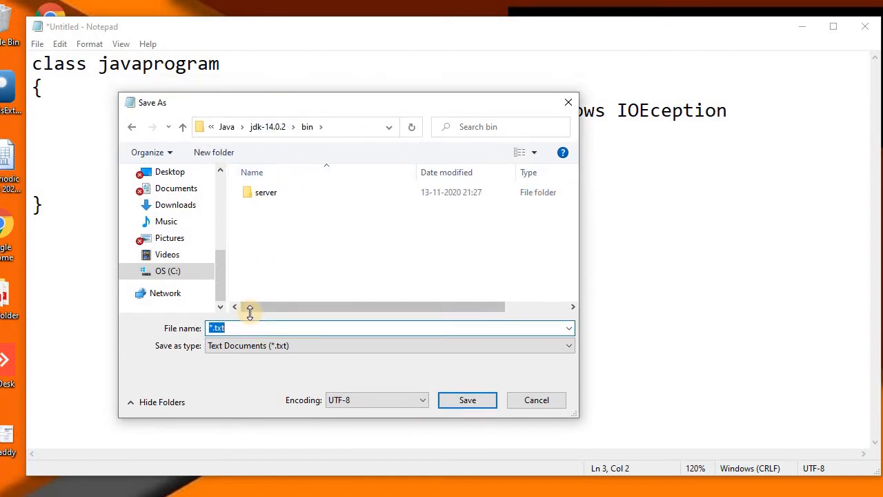
pyautogui.write('javapro')
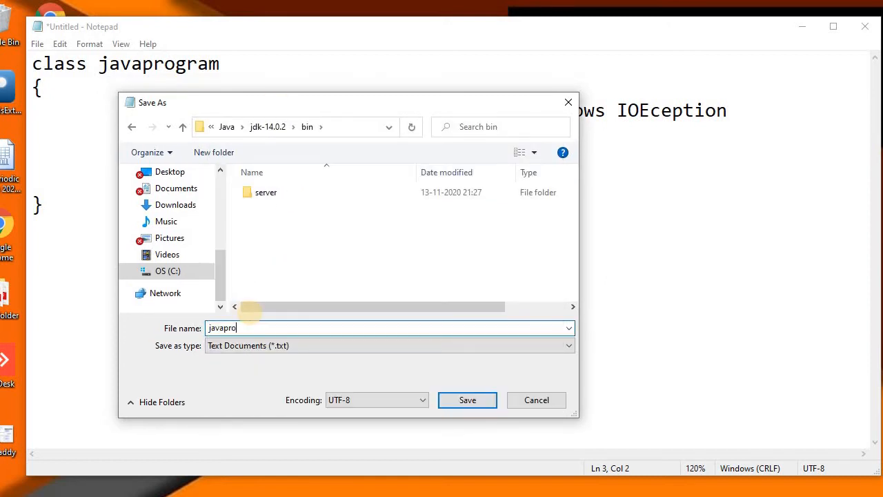
pyautogui.write('gram.java')
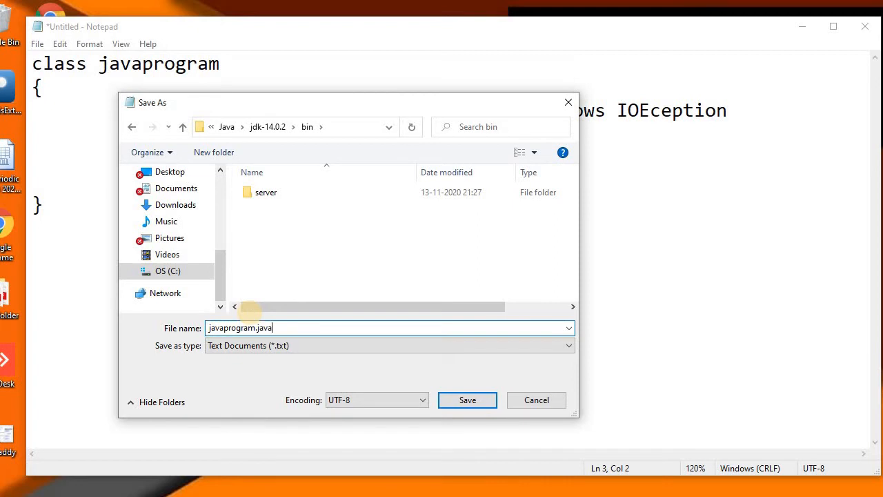
pyautogui.click(467, 401)
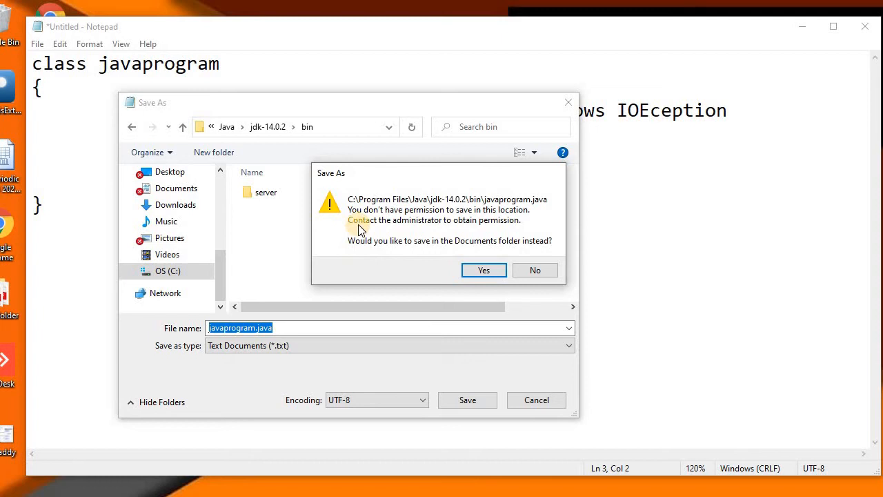
pyautogui.moveTo(361, 221)
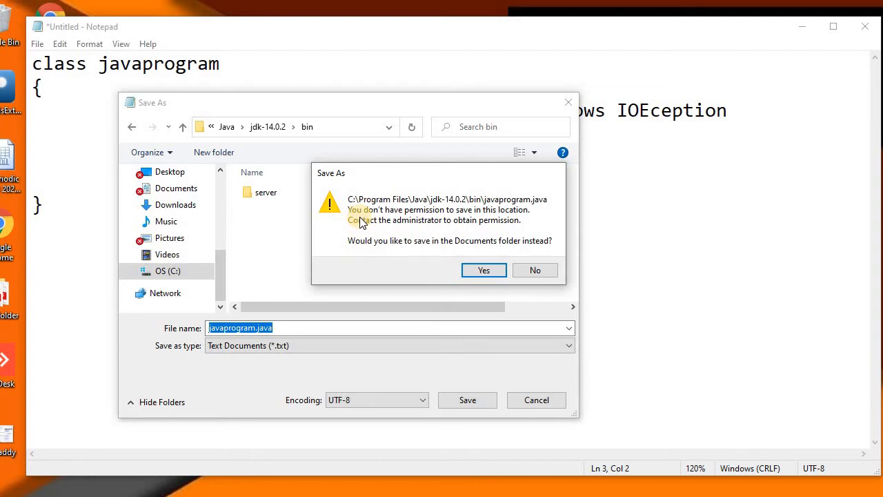
pyautogui.moveTo(362, 220)
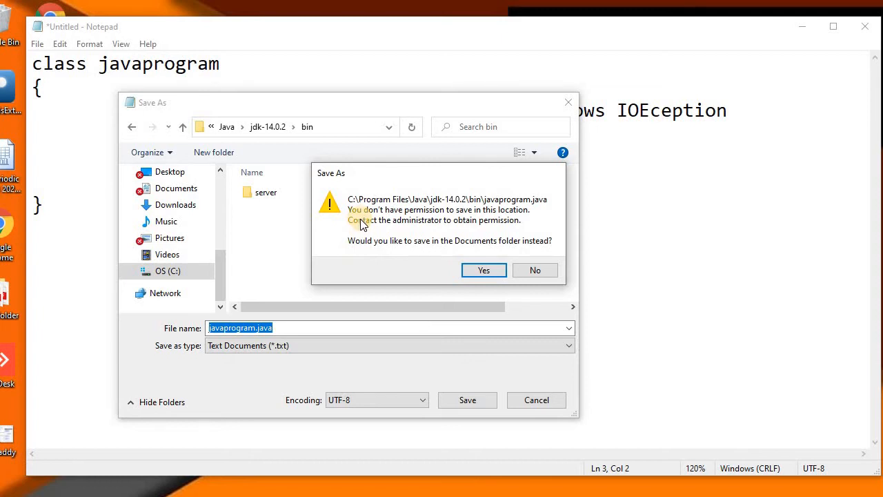
pyautogui.moveTo(450, 215)
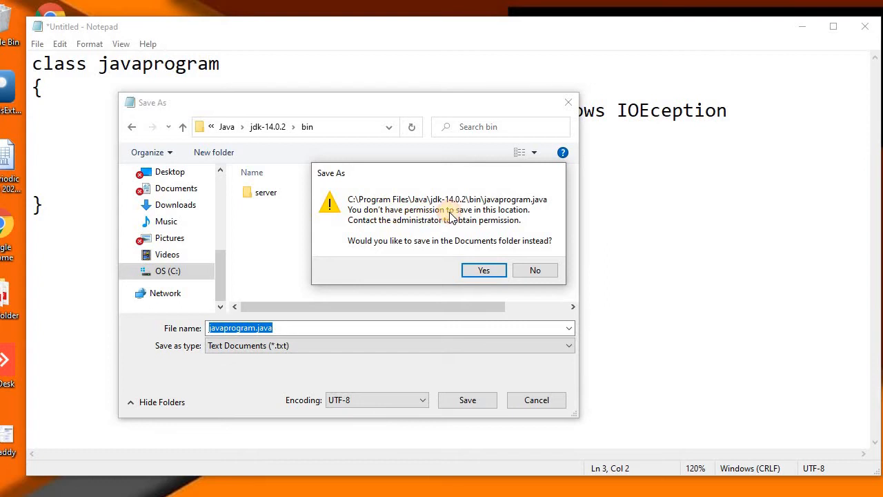
pyautogui.moveTo(527, 218)
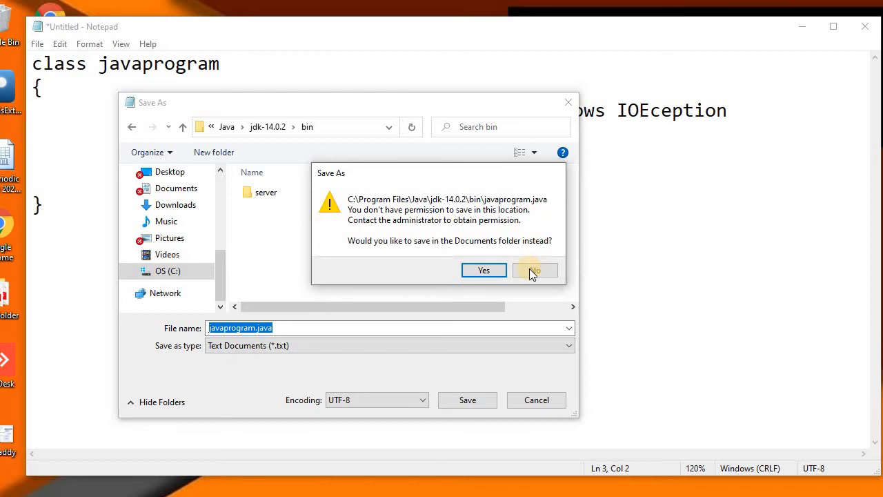
# Step: Decline saving to Documents and dismiss the Save As window with the file unsaved
pyautogui.click(536, 269)
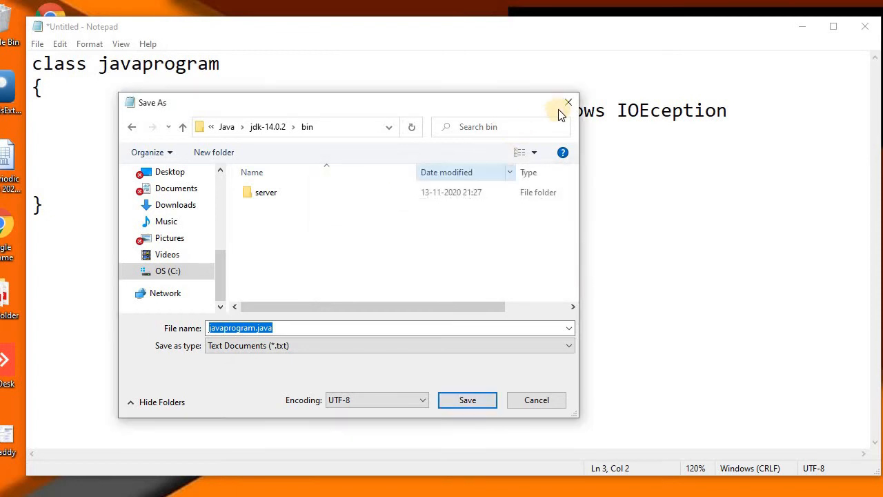
pyautogui.moveTo(569, 102)
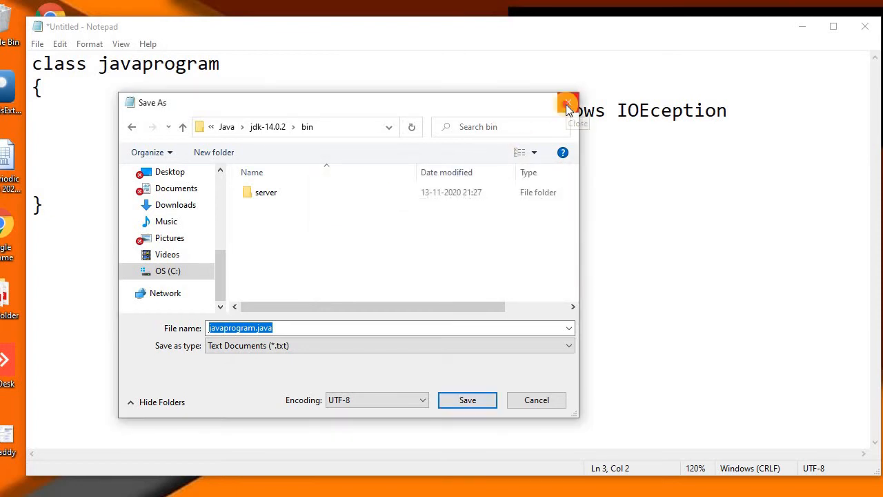
pyautogui.click(567, 102)
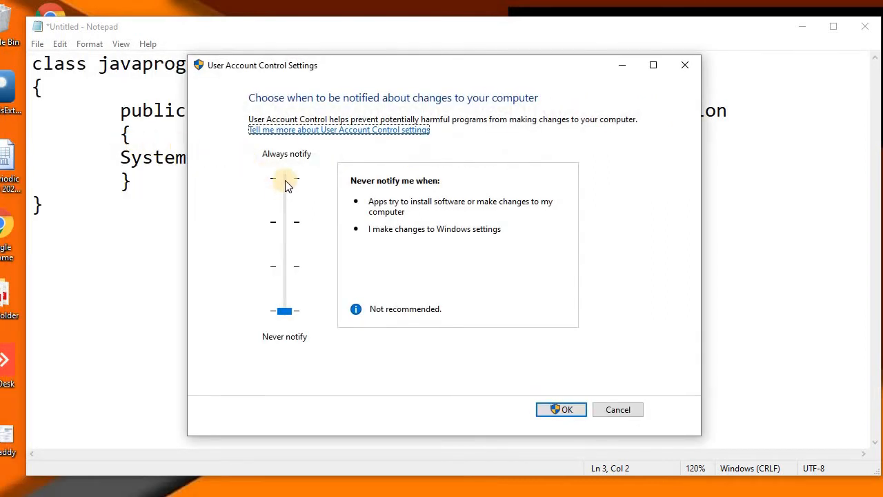
# Step: Set the UAC notification slider to Never notify and confirm with OK
pyautogui.moveTo(284, 179); pyautogui.dragTo(284, 311)
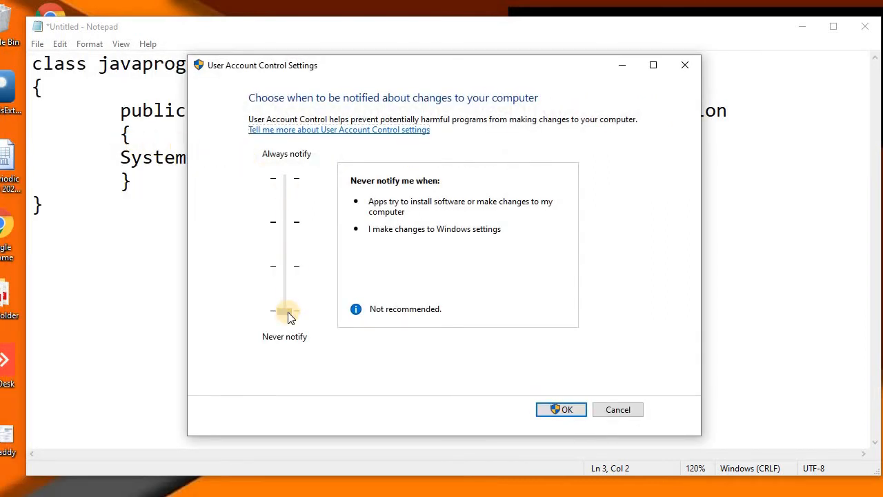
pyautogui.moveTo(285, 311); pyautogui.dragTo(279, 179)
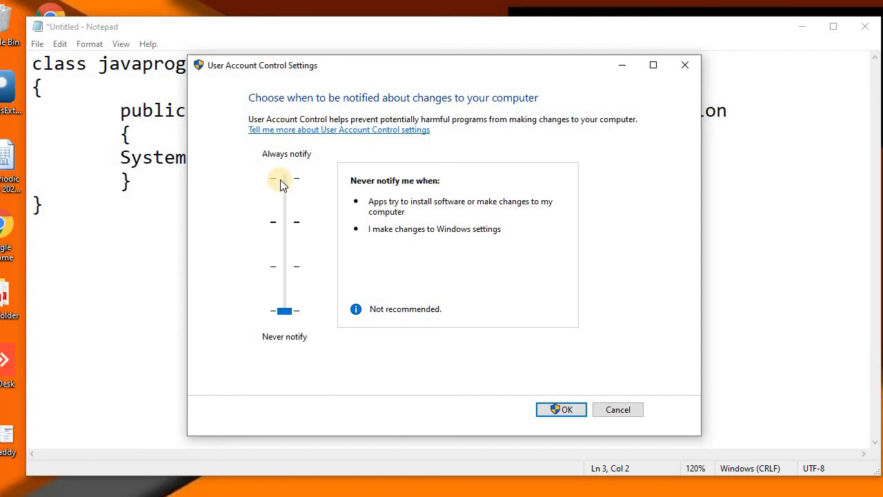
pyautogui.moveTo(284, 311); pyautogui.dragTo(284, 178)
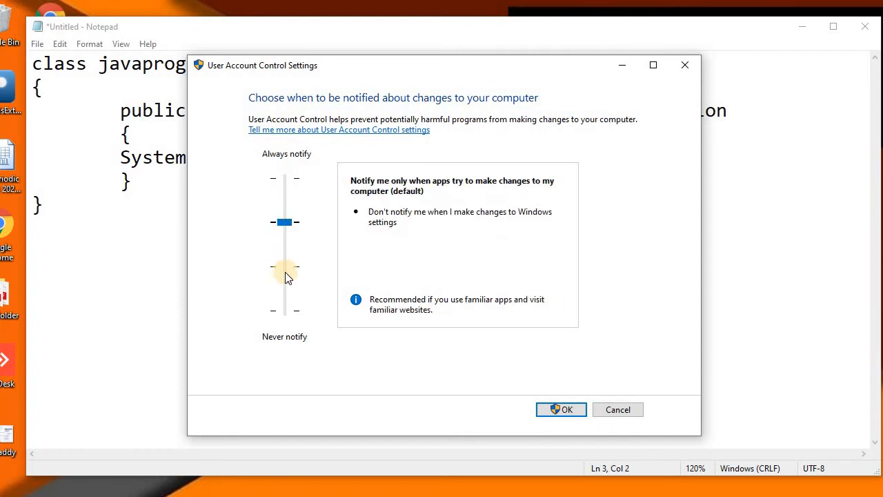
pyautogui.moveTo(284, 221); pyautogui.dragTo(284, 311)
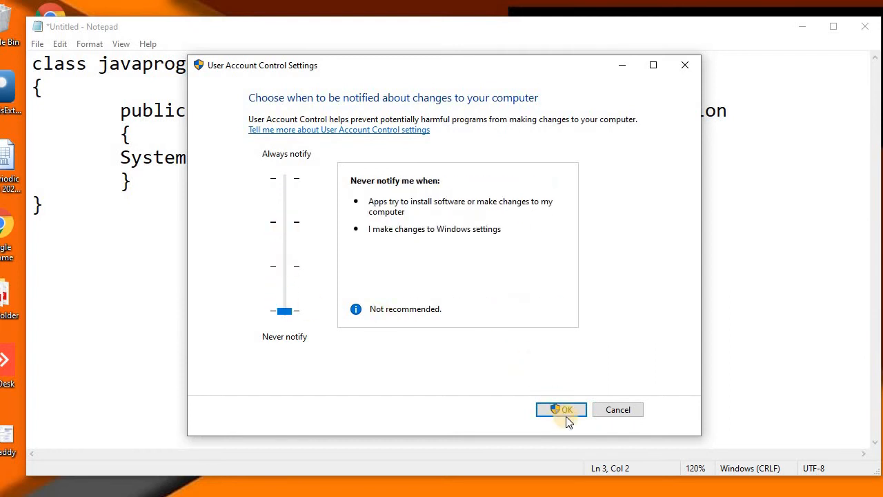
pyautogui.click(561, 409)
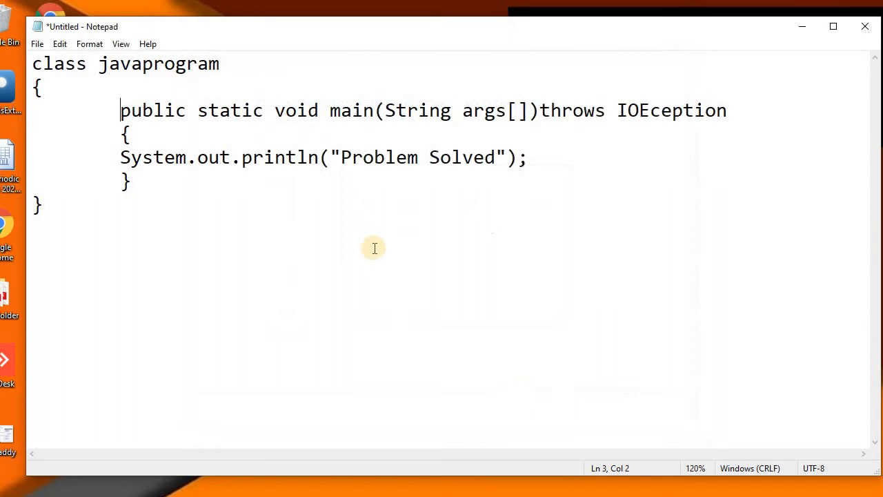
pyautogui.moveTo(348, 238)
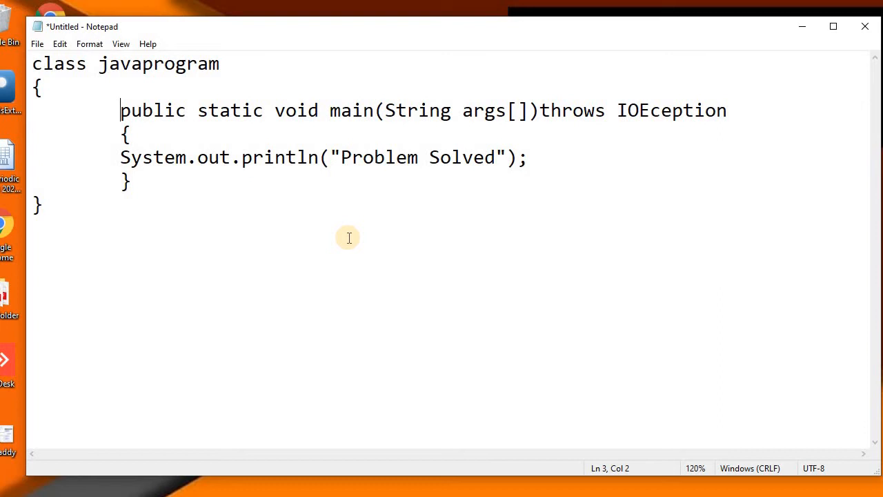
pyautogui.moveTo(776, 72)
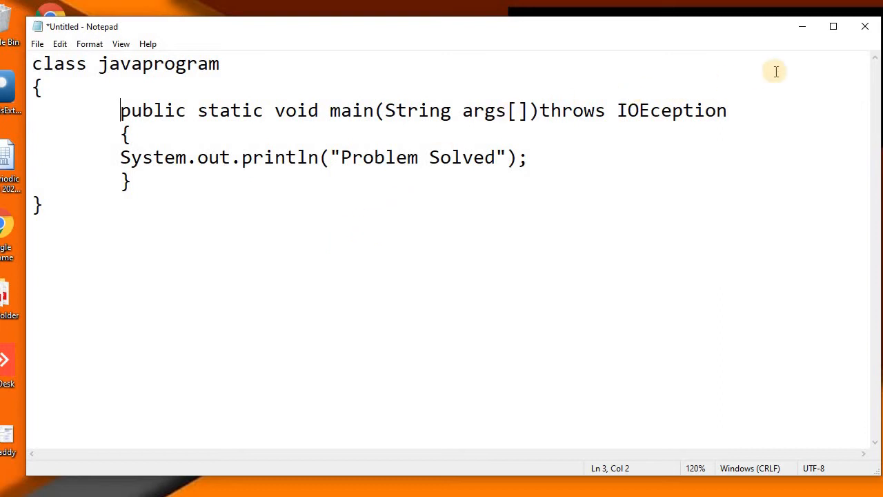
pyautogui.moveTo(864, 26)
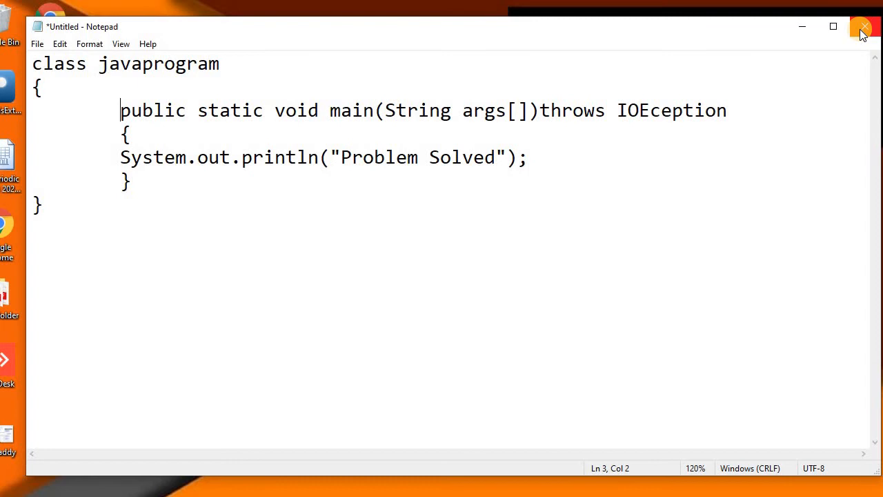
# Step: Close Notepad so the save-changes prompt for the untitled code appears
pyautogui.click(864, 27)
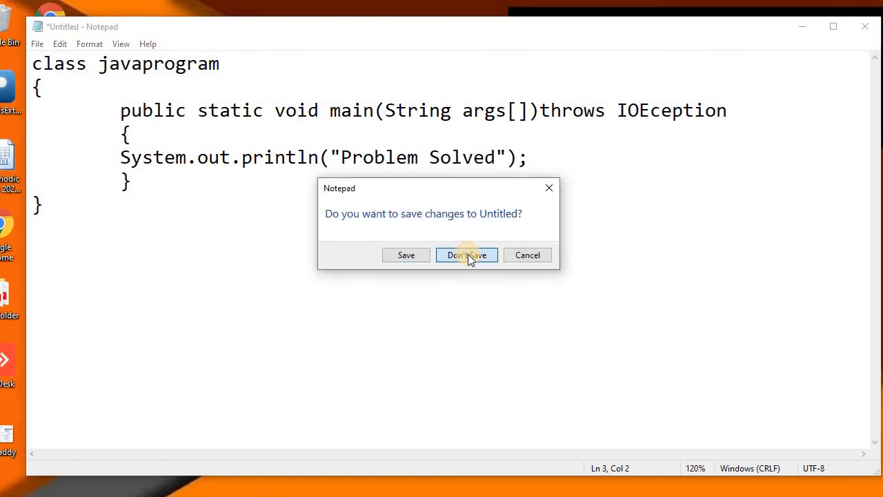
# Step: Choose Don't Save to discard the javaprogram code, leaving an empty document
pyautogui.click(467, 254)
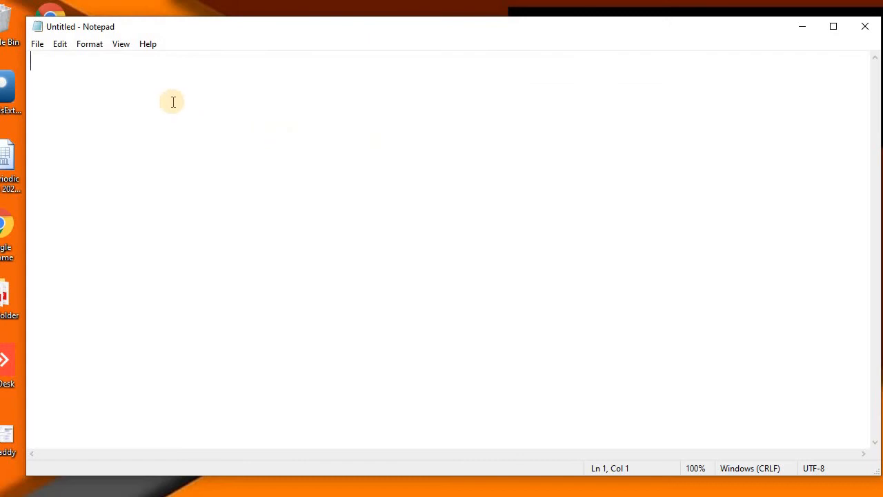
# Step: Enter abc in the new document and start Save As from the File menu
pyautogui.write('abc')
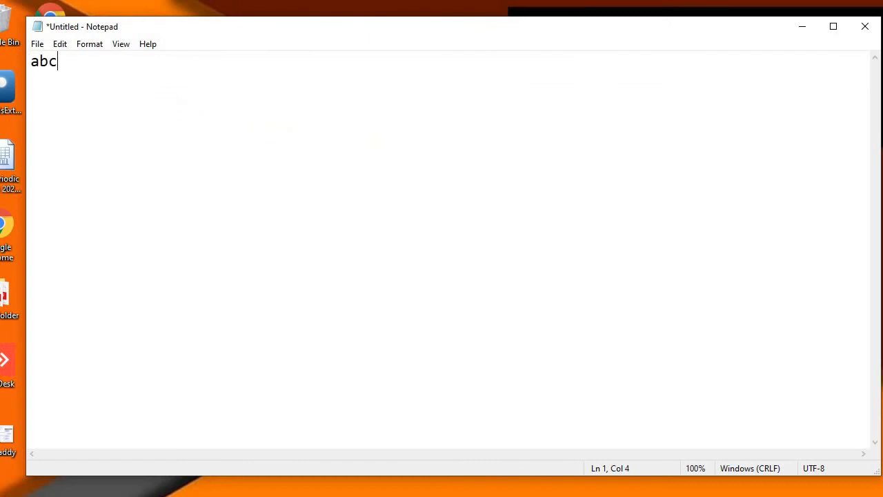
pyautogui.doubleClick(44, 61)
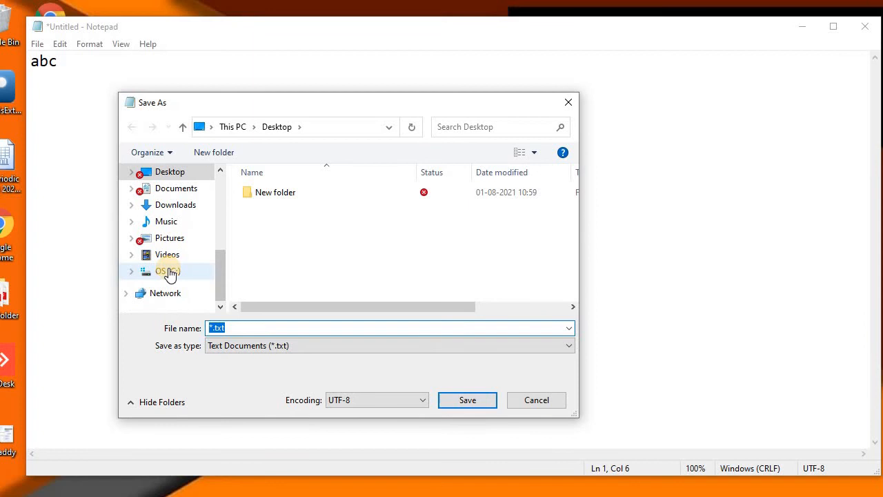
# Step: Save the document as abc.java in C:\Program Files\Java\jdk-14.0.2\bin without a permission warning
pyautogui.doubleClick(167, 270)
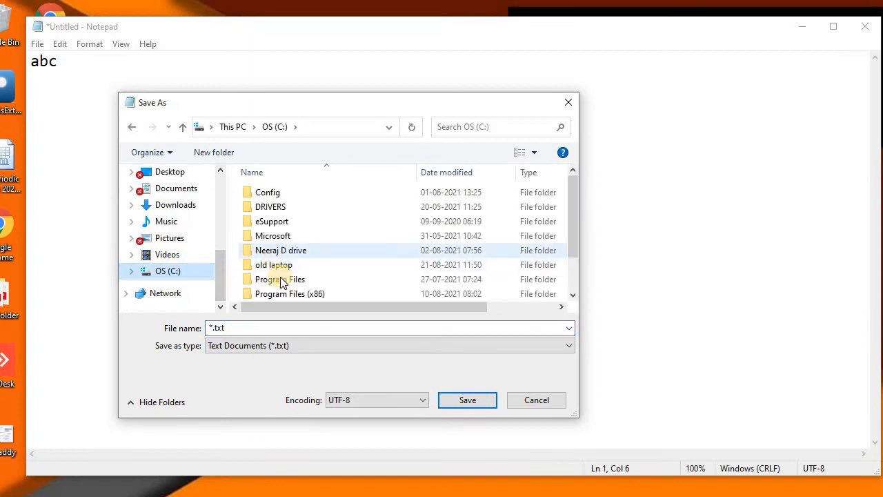
pyautogui.doubleClick(280, 279)
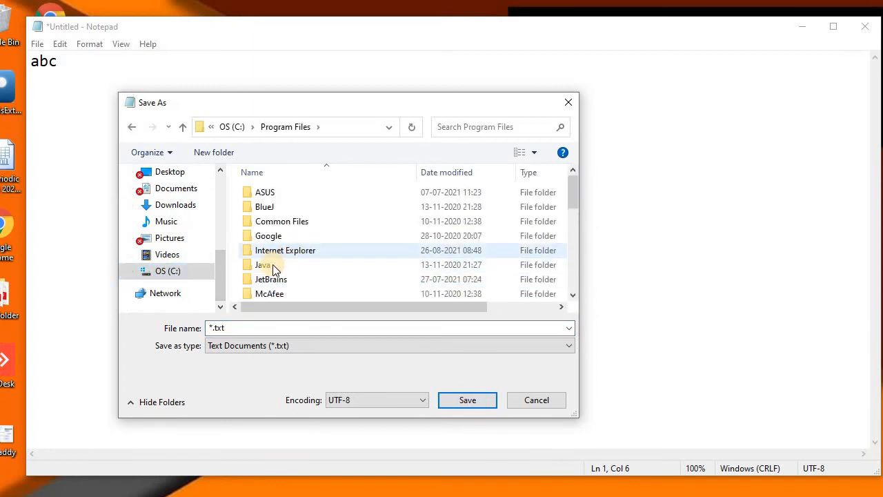
pyautogui.click(263, 265)
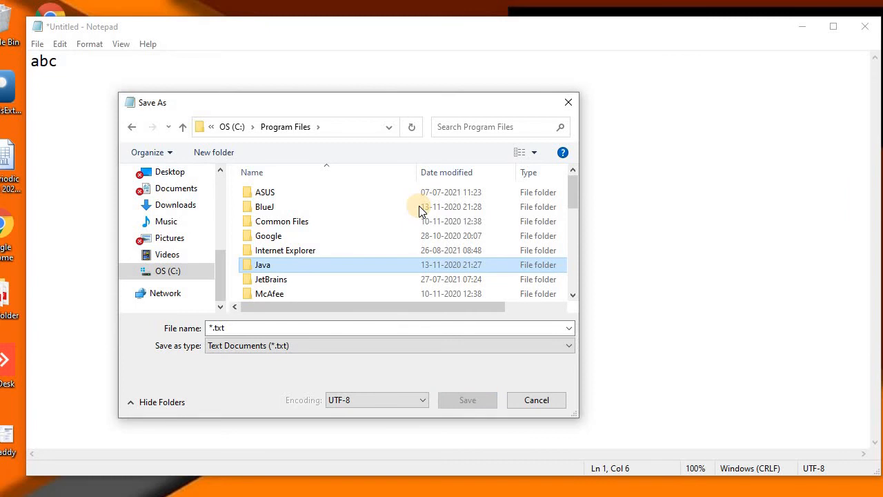
pyautogui.doubleClick(262, 265)
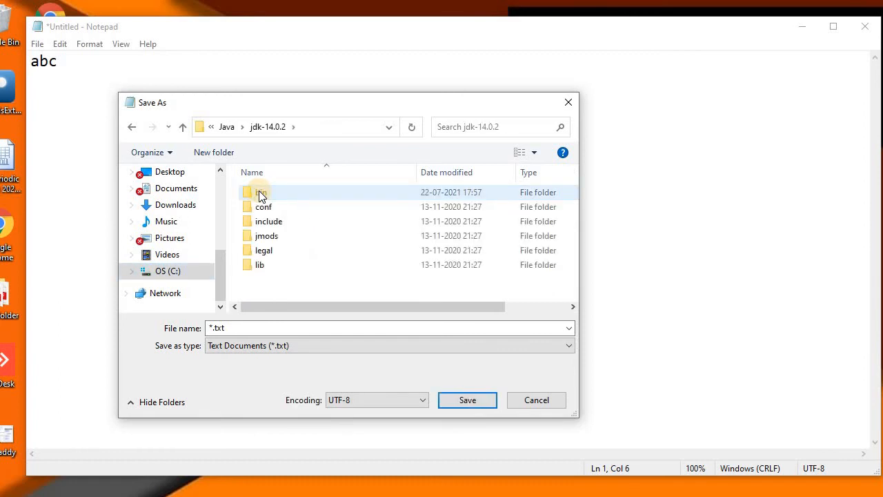
pyautogui.doubleClick(260, 192)
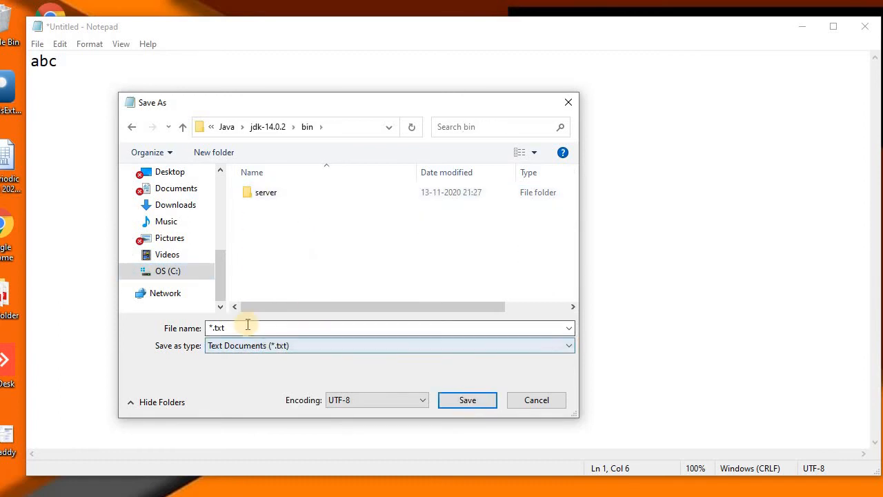
pyautogui.write('abc.')
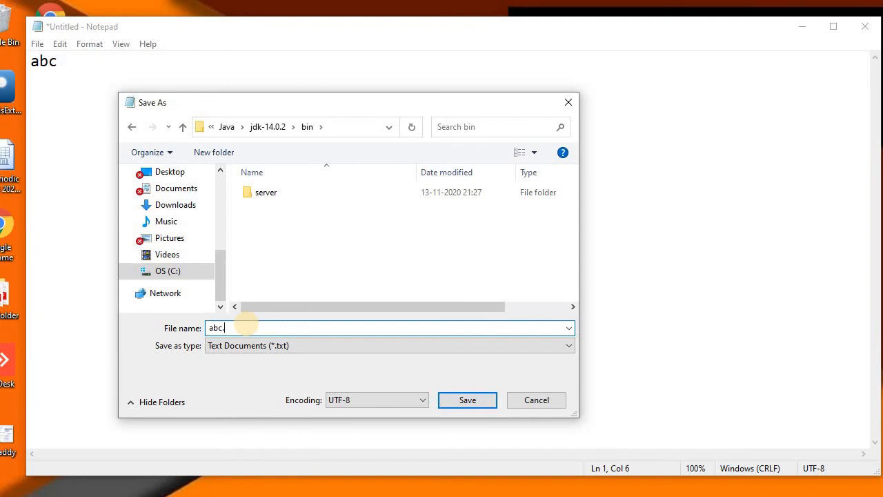
pyautogui.write('java')
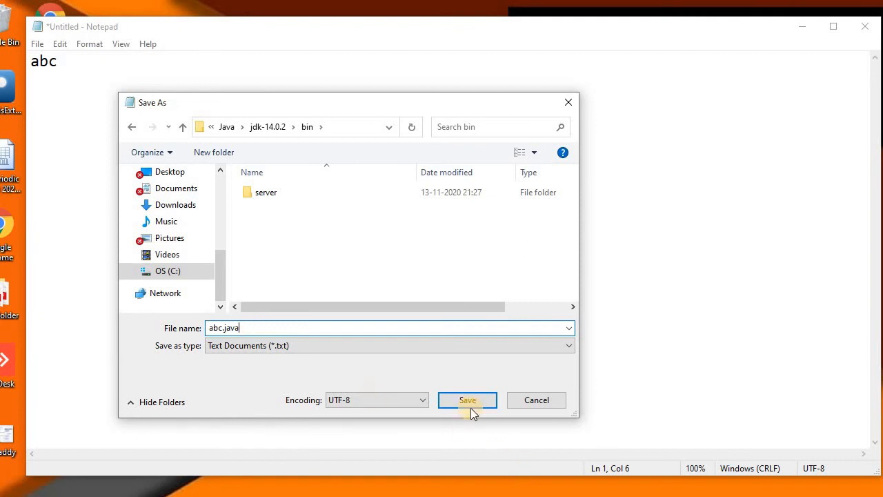
pyautogui.click(466, 401)
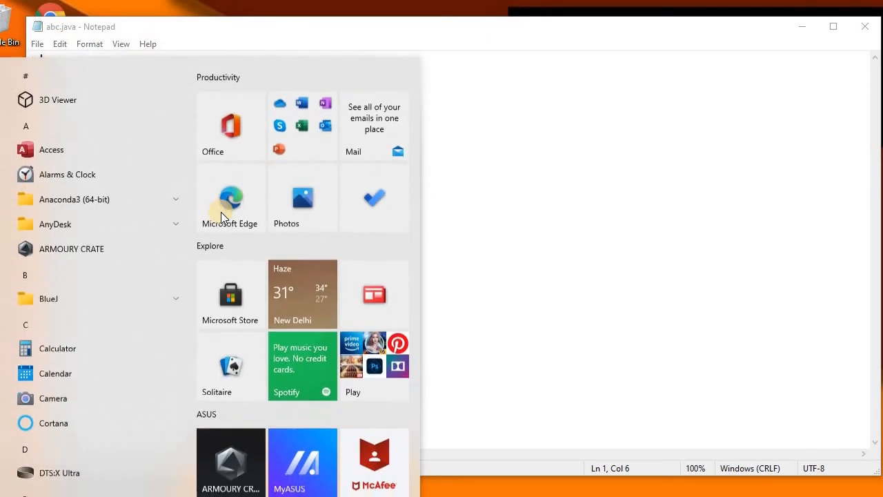
# Step: Search Start for cm and run Command Prompt as administrator, focusing its console
pyautogui.write('cm')
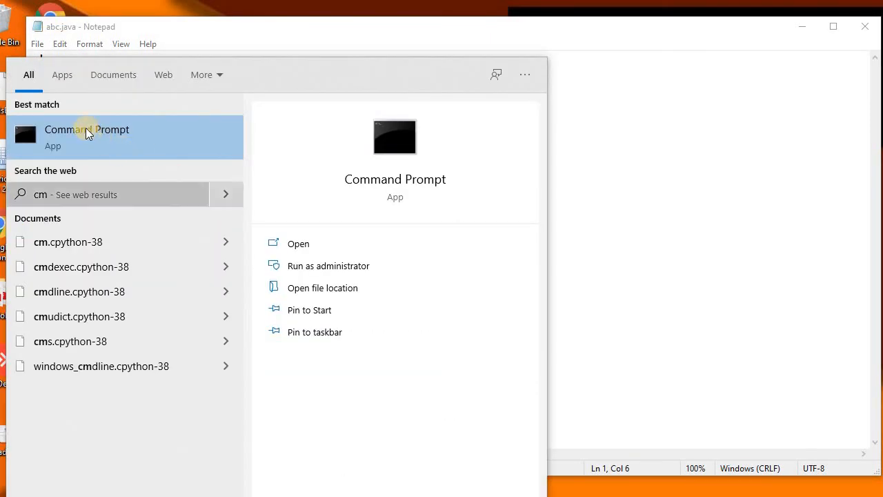
pyautogui.rightClick(86, 131)
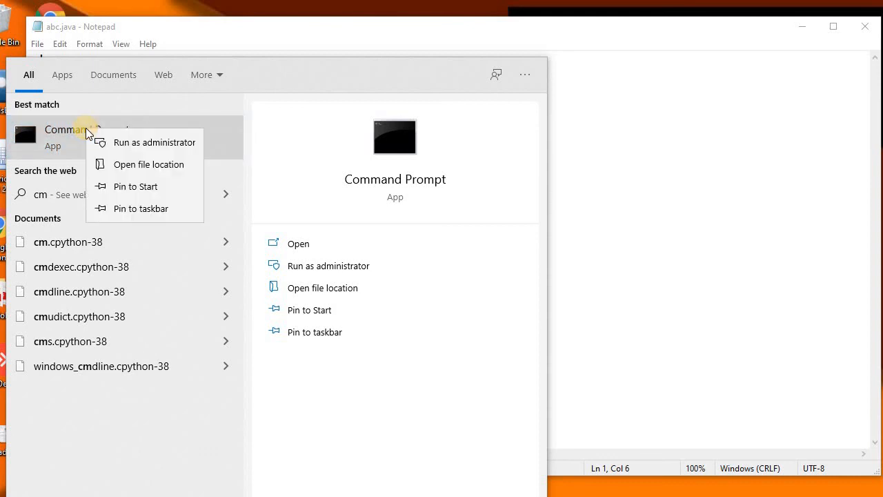
pyautogui.moveTo(127, 142)
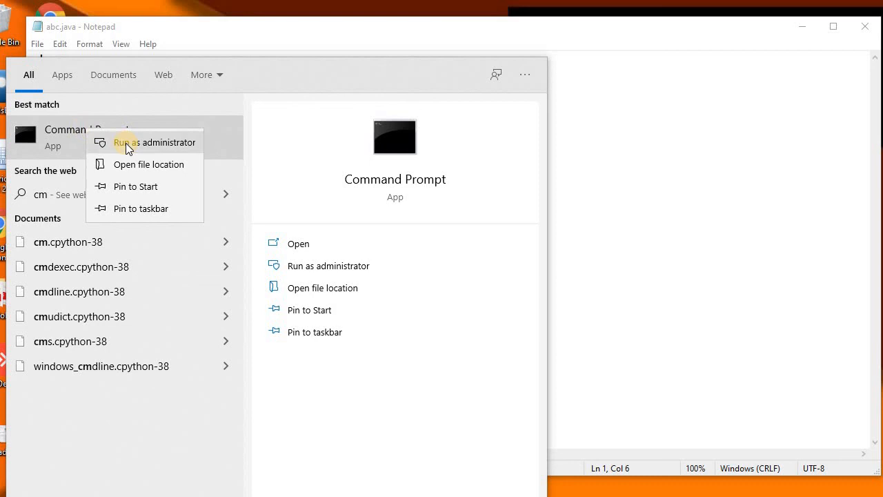
pyautogui.click(127, 142)
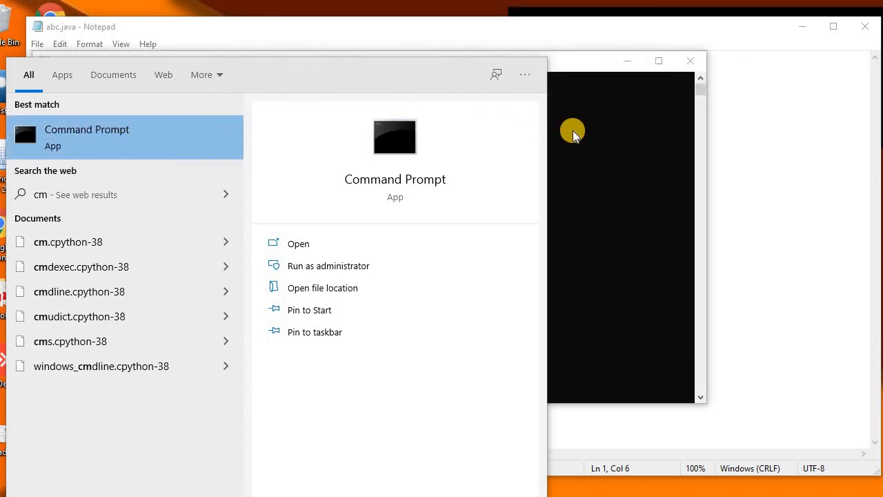
pyautogui.click(328, 265)
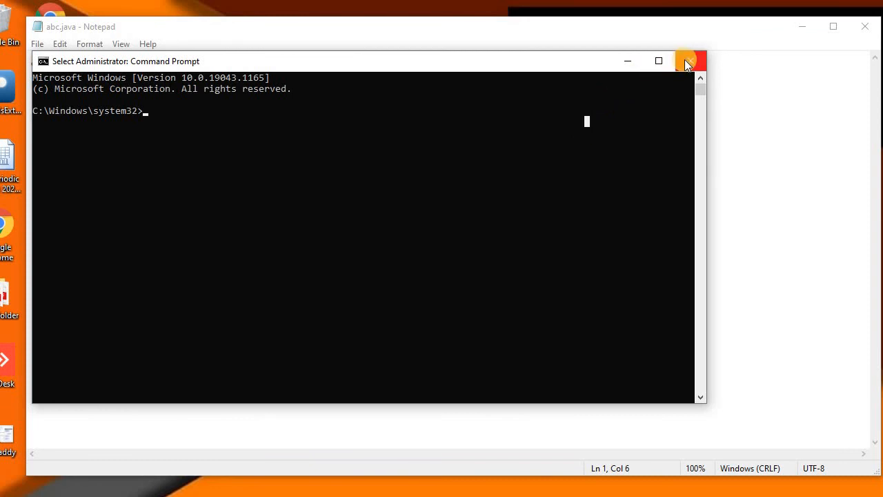
pyautogui.moveTo(688, 60)
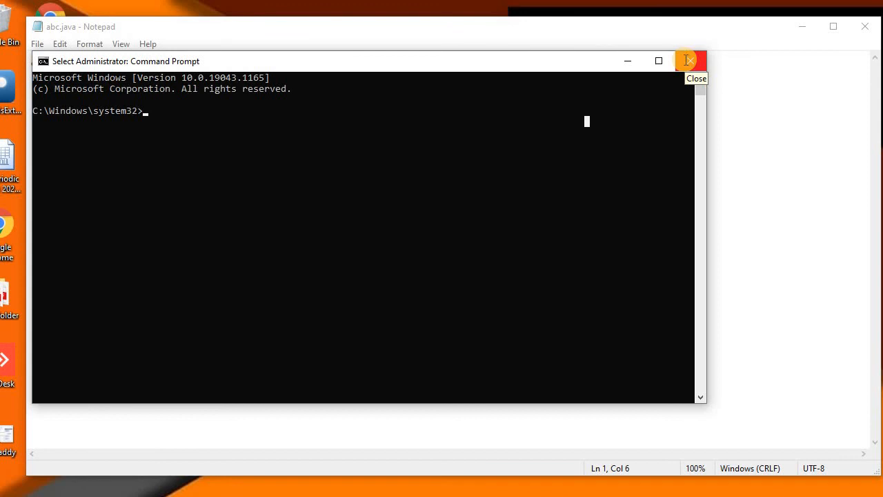
# Step: Close the Administrator Command Prompt, leaving Notepad's abc.java in front
pyautogui.click(689, 61)
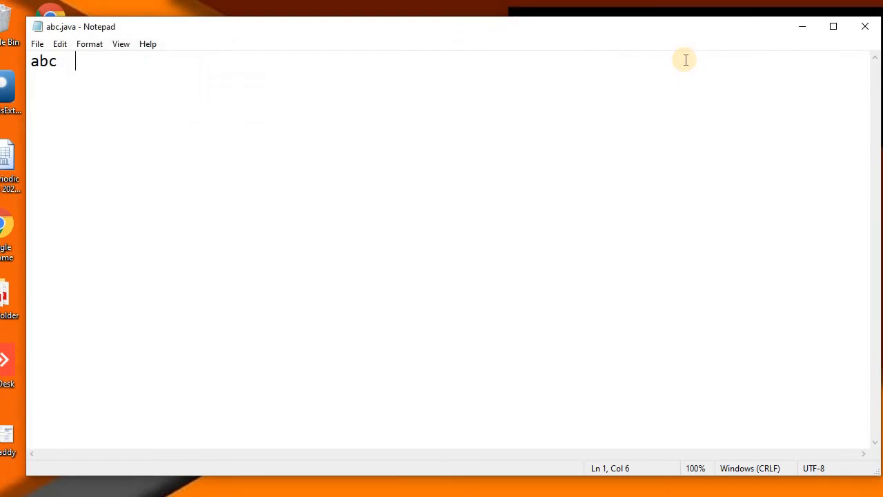